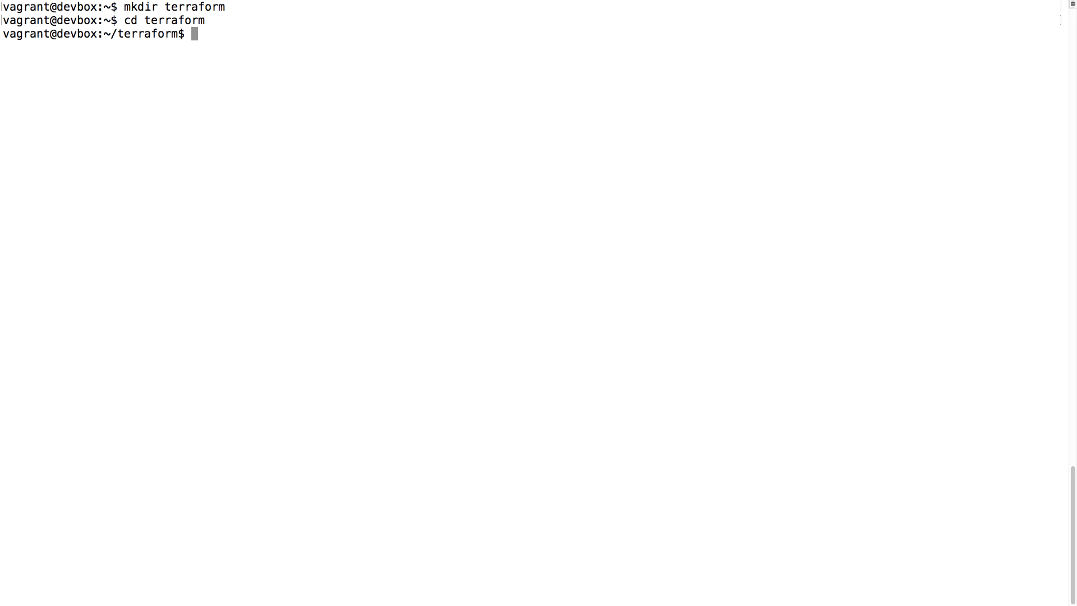
Step: Start editing a new aws.tf file with vim in the terraform folder
text(vim aws.)
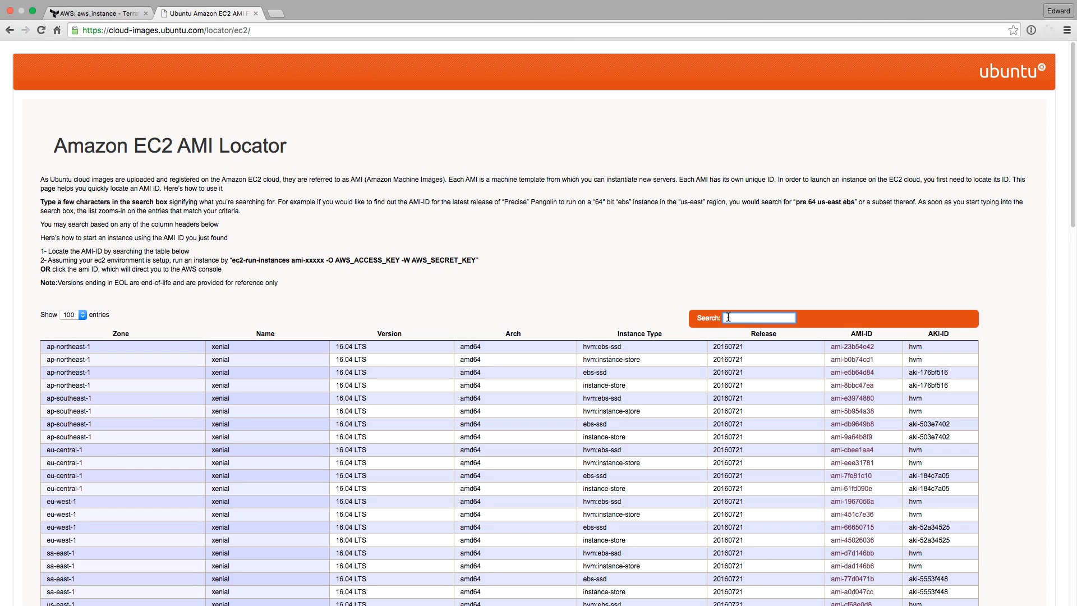
Step: Filter the AMI Locator table to eu-west-1 xenial images to read off an AMI ID
text(eu-west-1 xenial)
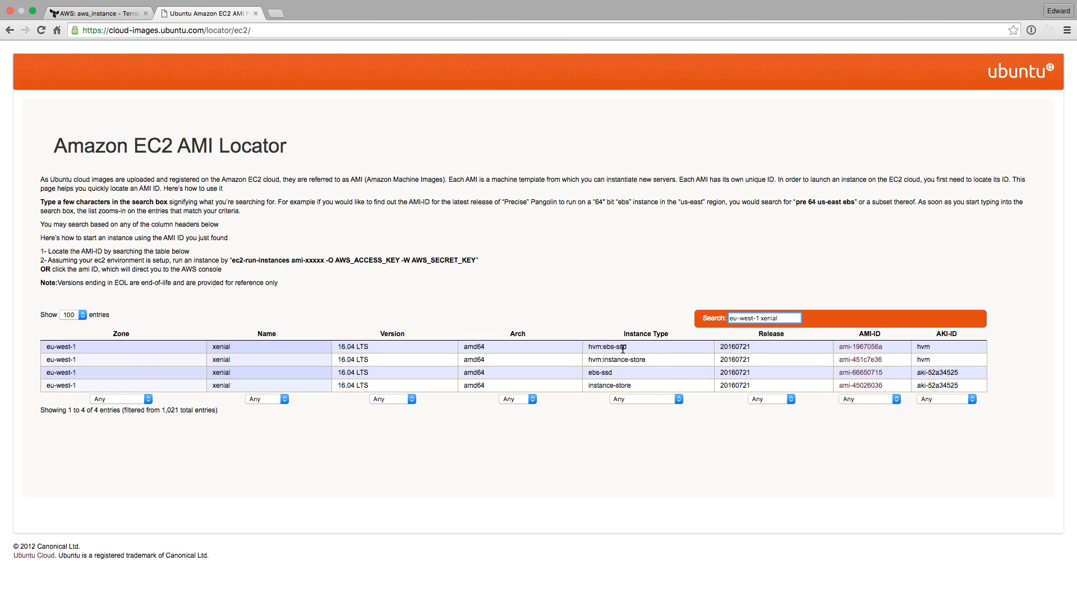
mouse_move(794, 355)
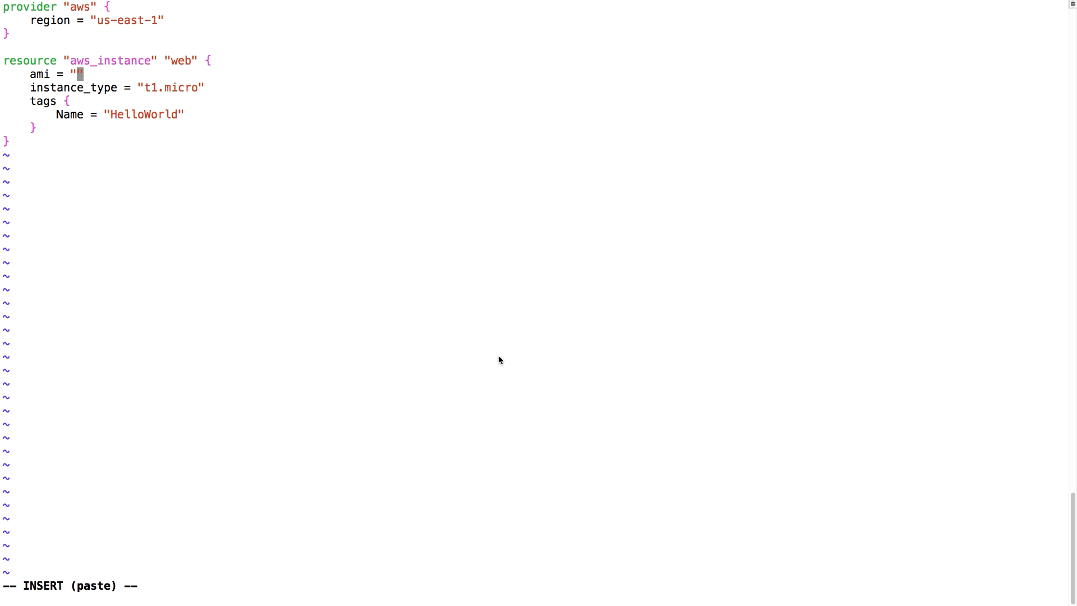
Step: Set ami-1967056a on the instance and take access_key/secret_key from var.AWS_ACCESS_KEY and var.AWS_SECRET_KEY
text(ami-1967056a)
click(120, 114)
text(Test instance)
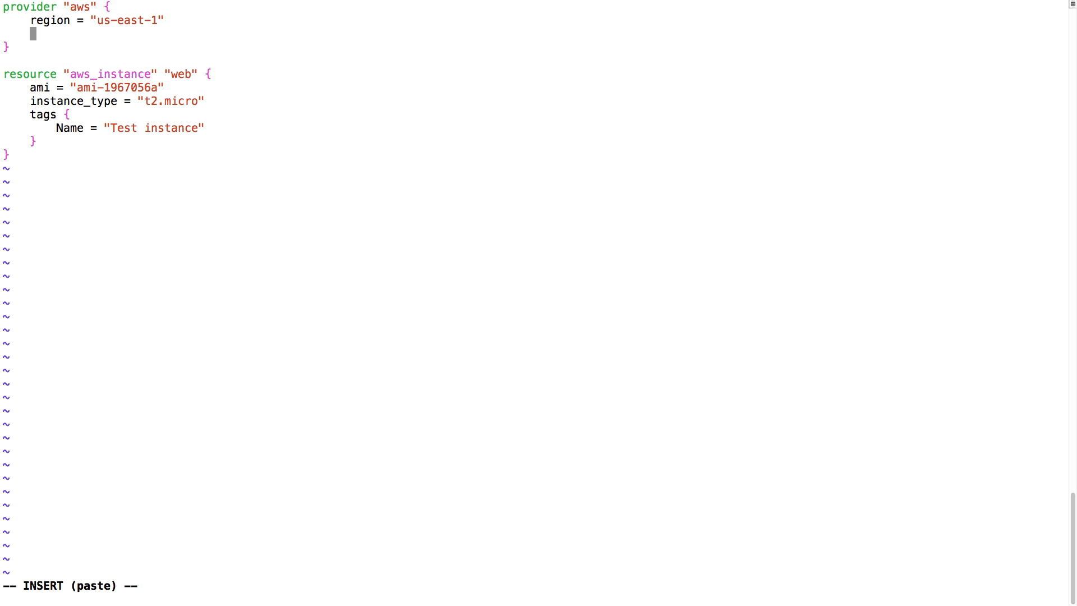
text(access_key=)
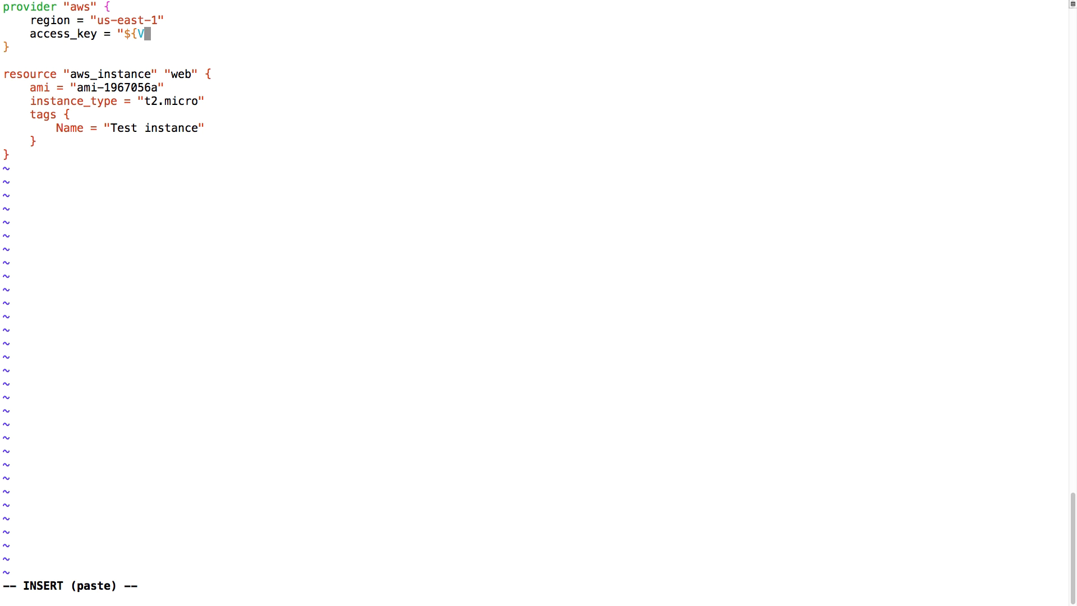
text(ar.AWS_ACCESS_KEY}")
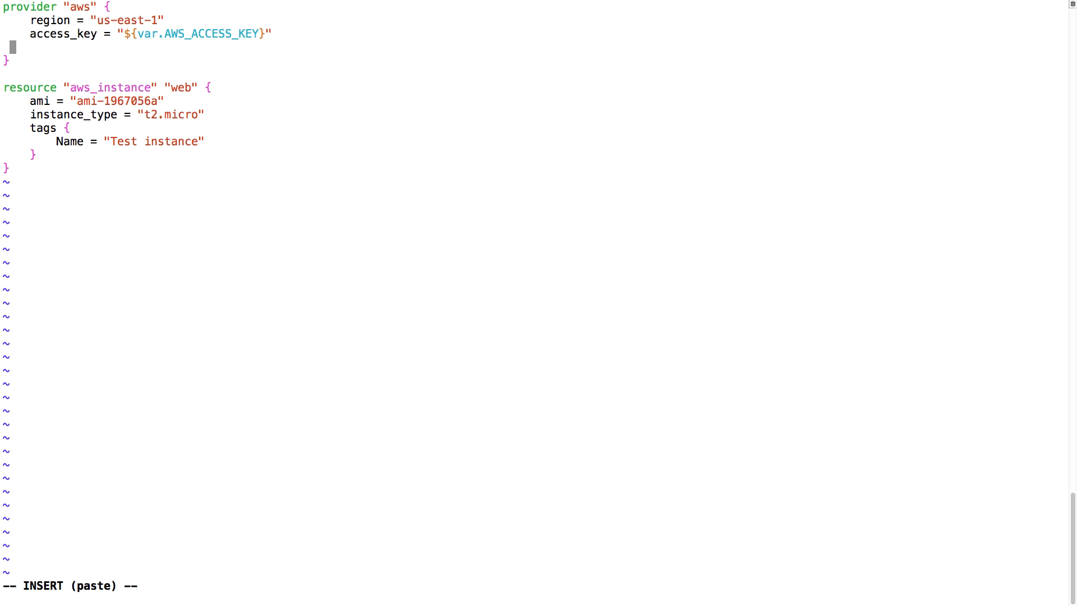
text(secret_key = "${var.AWS_SECRET_KEY)
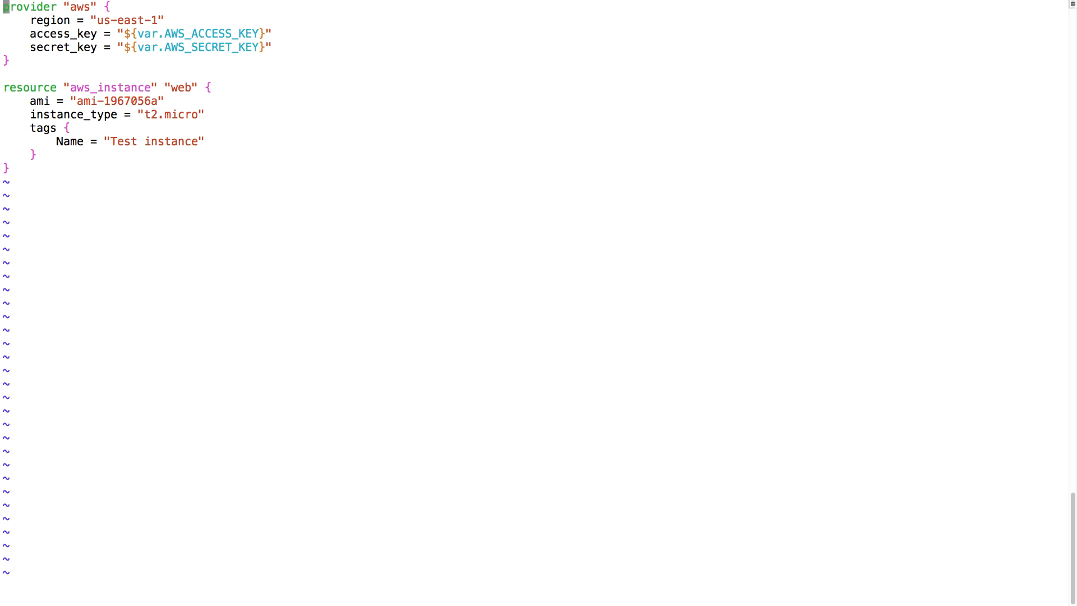
Step: Declare variable "AWS_ACCESS_KEY" and "AWS_SECRET_KEY" blocks at the top of aws.tf
key(i)
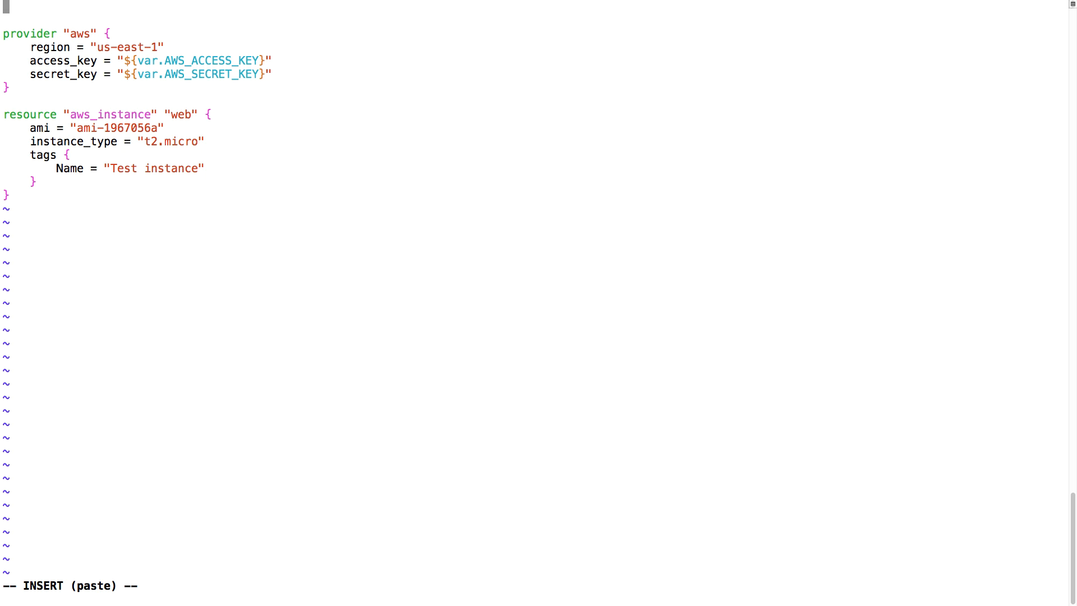
text(variable)
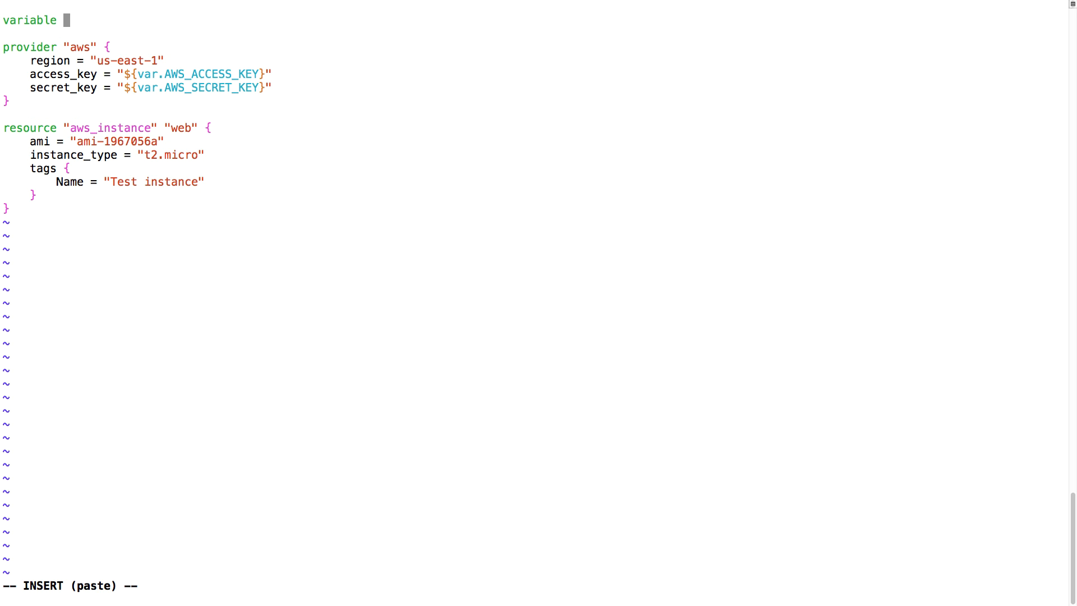
text("AWS_ACCESS_KEY" {})
text(#)
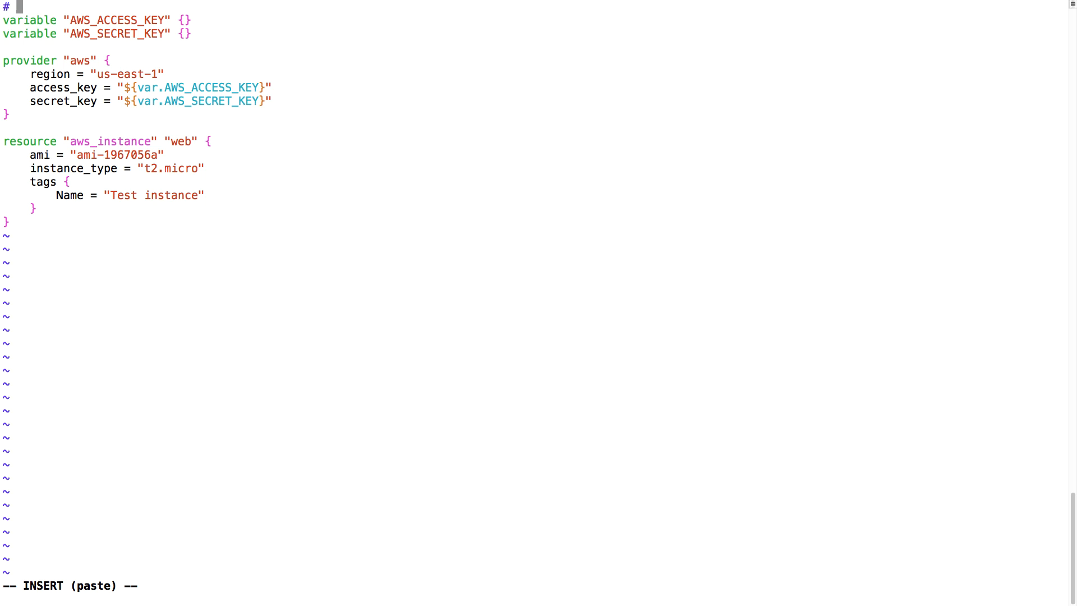
text(aws.tf)
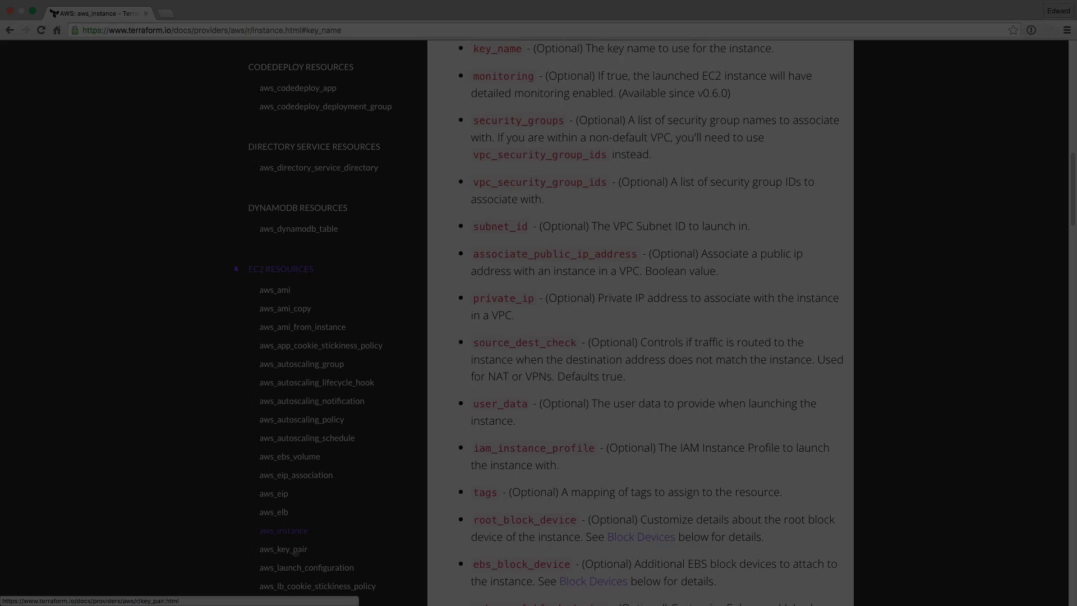
Step: Look up the aws_key_pair resource example in the Terraform EC2 docs
click(284, 549)
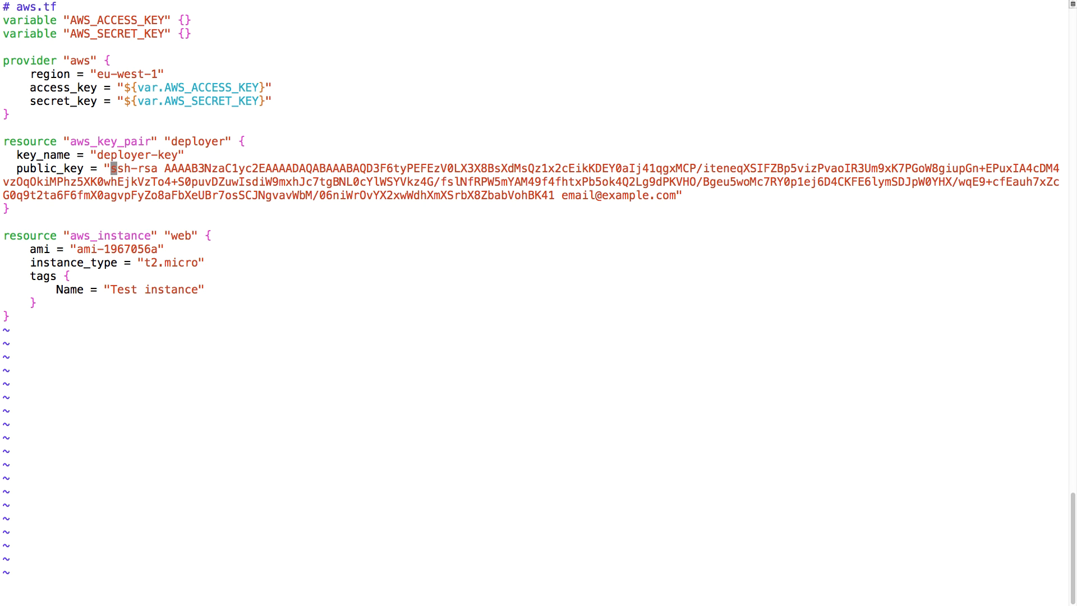
Step: Rename the key pair resource to edward-key with an empty public_key
key(v)
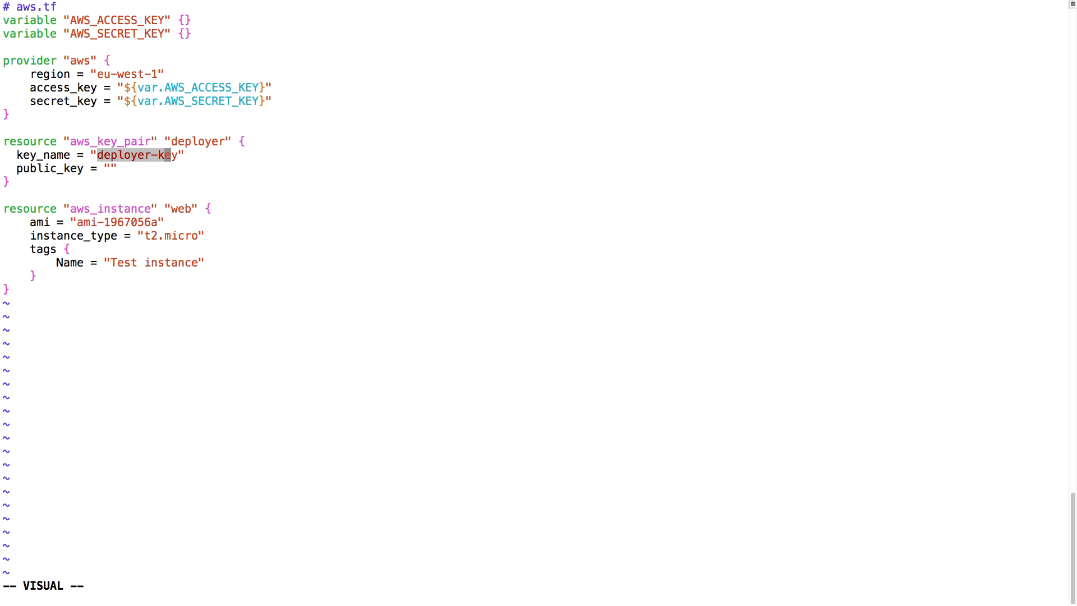
key(c)
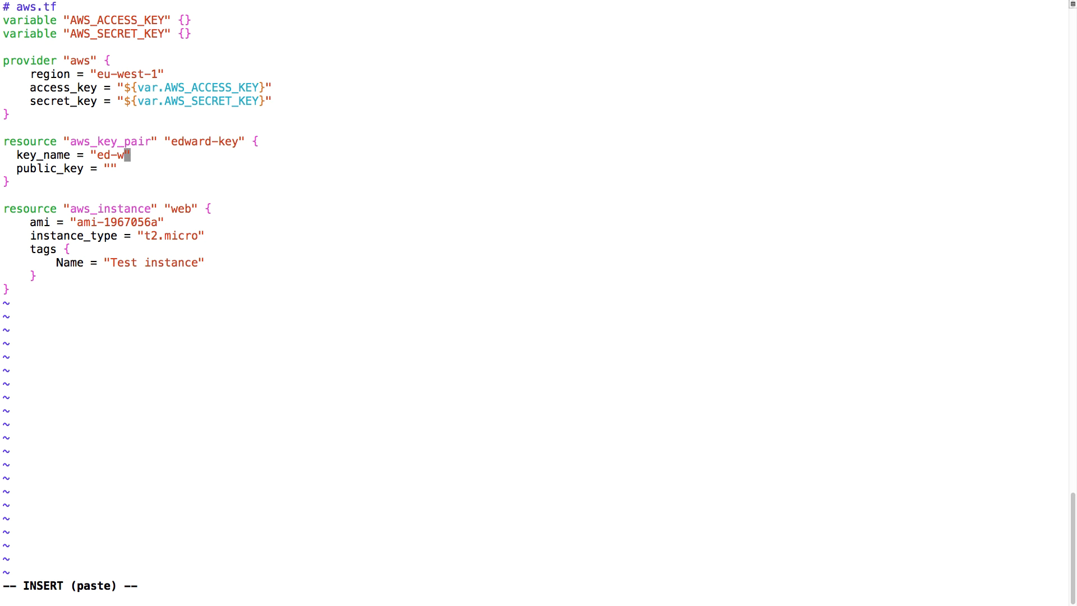
text(edward-)
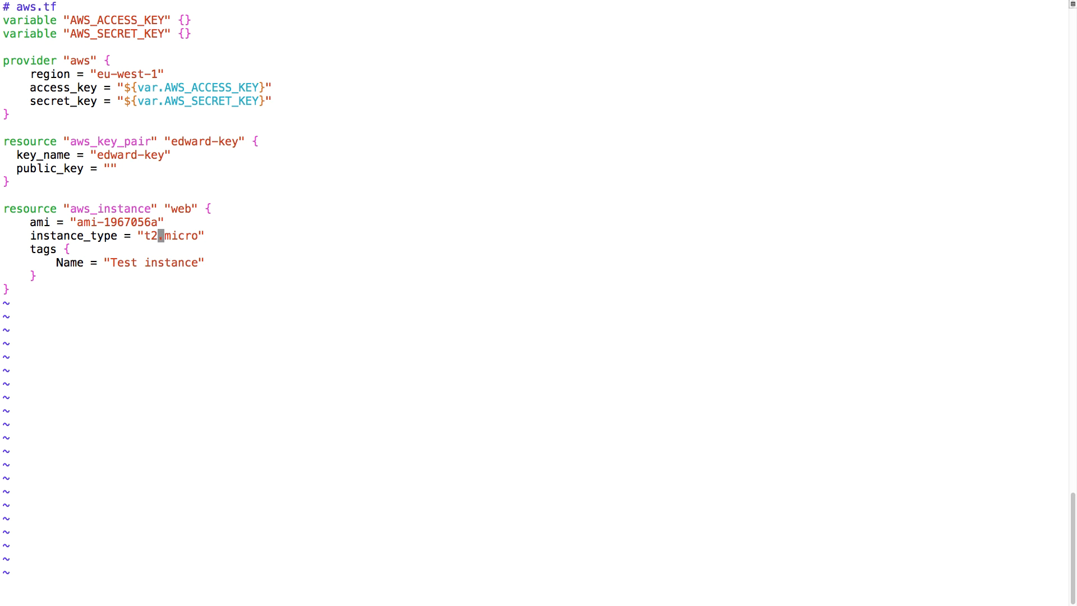
Step: Add key_name = "${aws_key_pair.edward-key.key_name}" under the instance type
key(o)
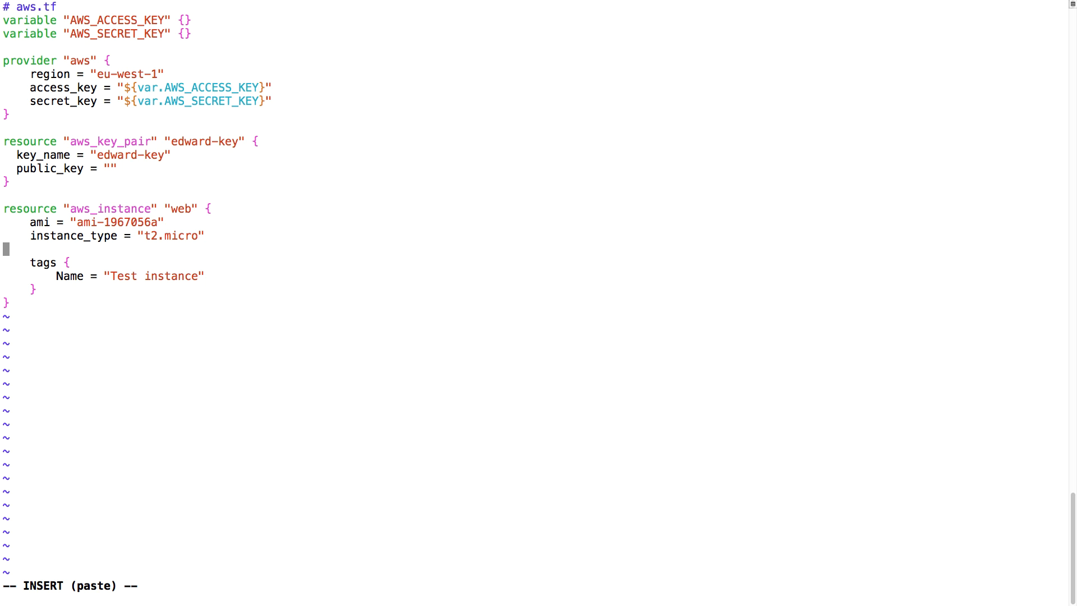
text(key_name = "$)
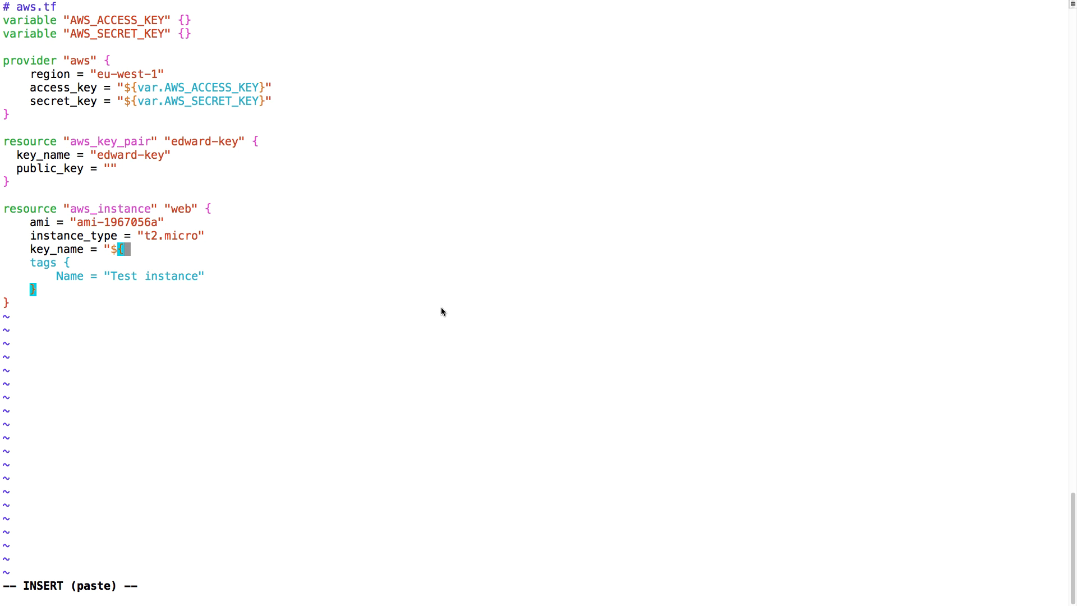
text({aws_key_pair.)
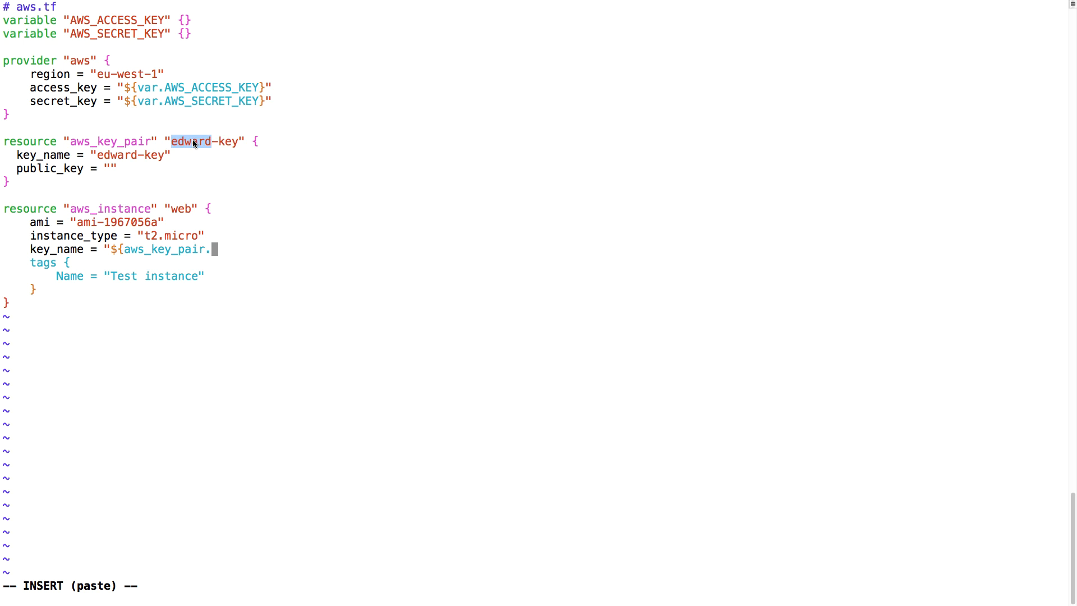
text(edward-key.key_)
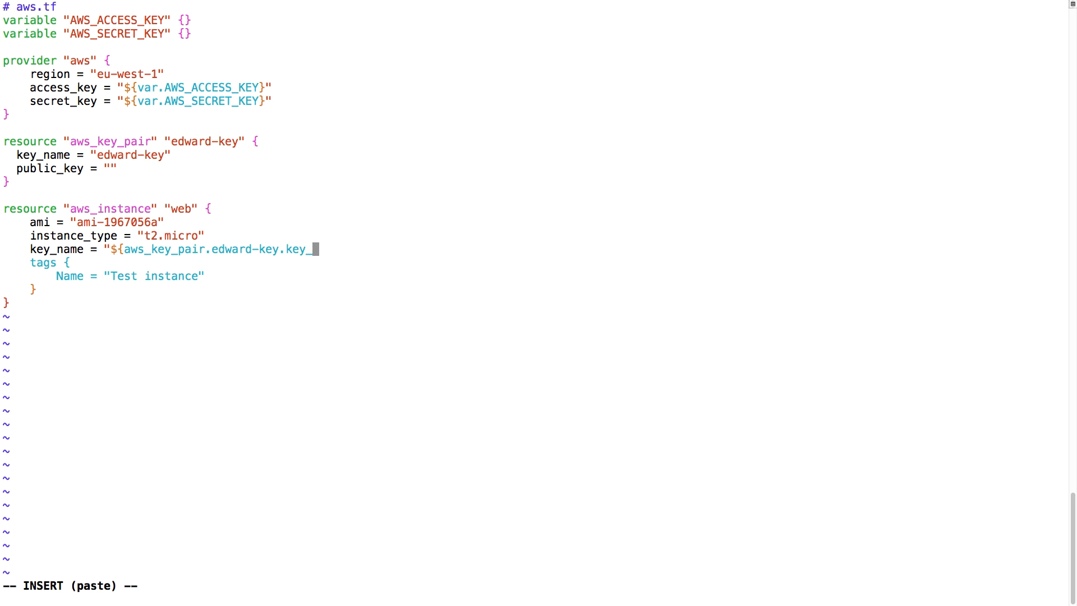
text(name)
text(ssh-)
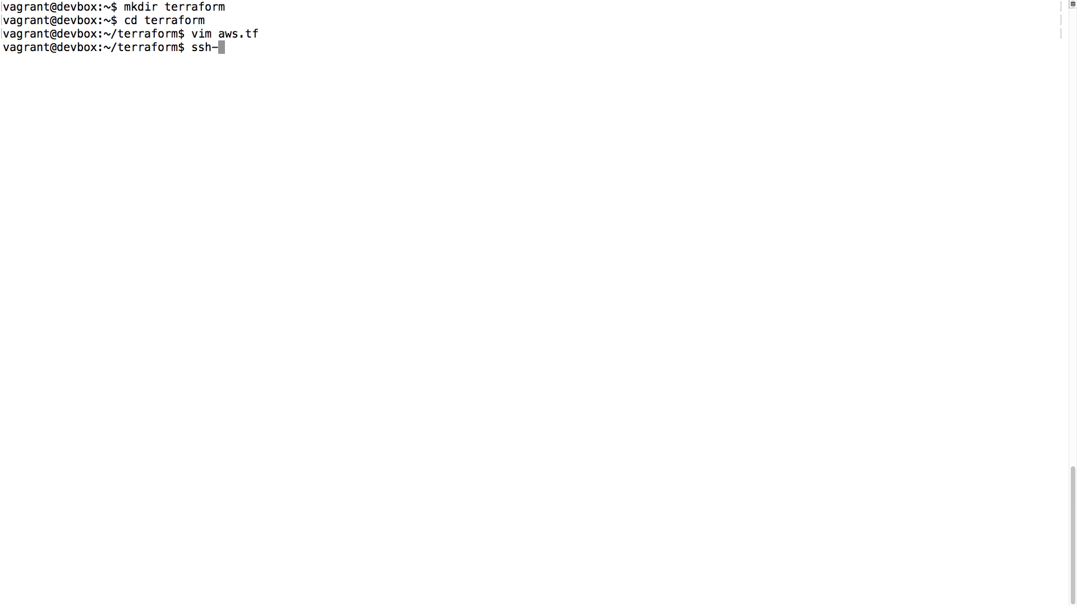
Step: Generate an edward-key pair with ssh-keygen, print edward-key.pub, and start editing terraform.tfvars
text(keygen -f edward-key)
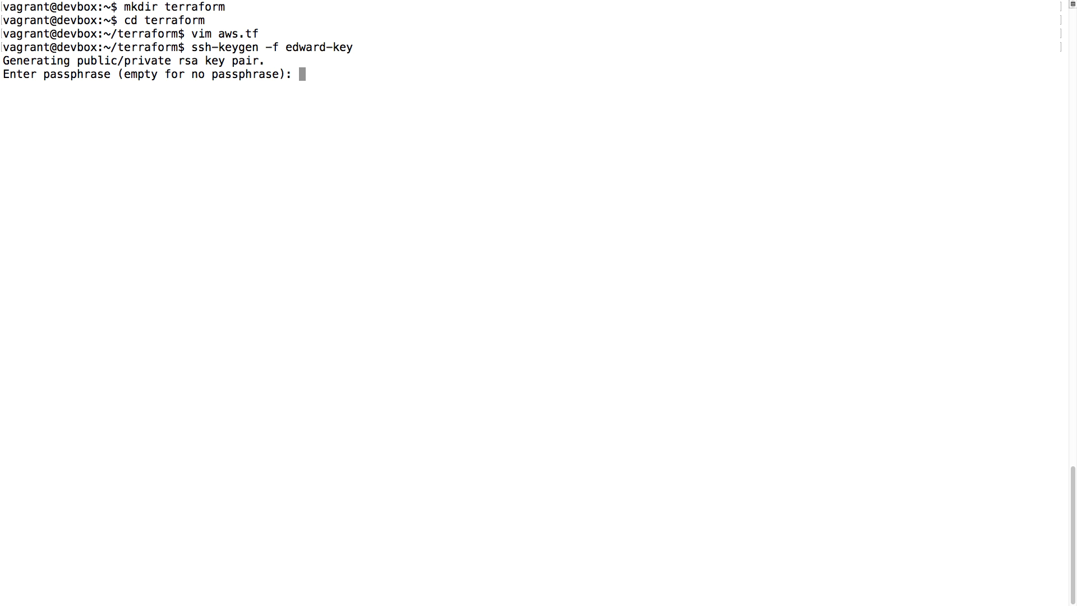
text(cat edward-key.pub)
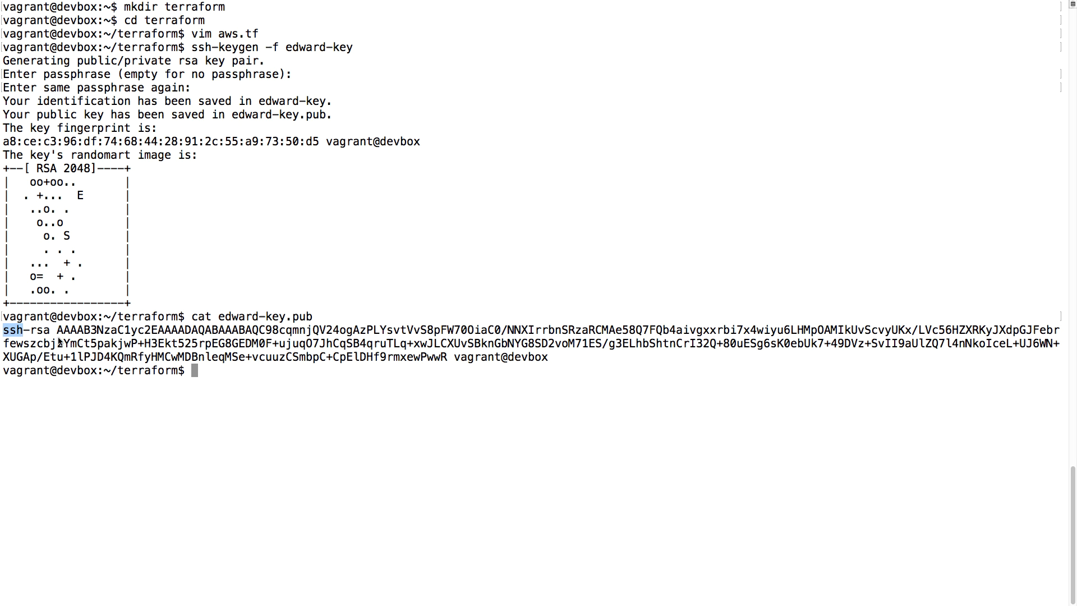
text(ssh-keygen -f edward-key)
text(vim aws.tf)
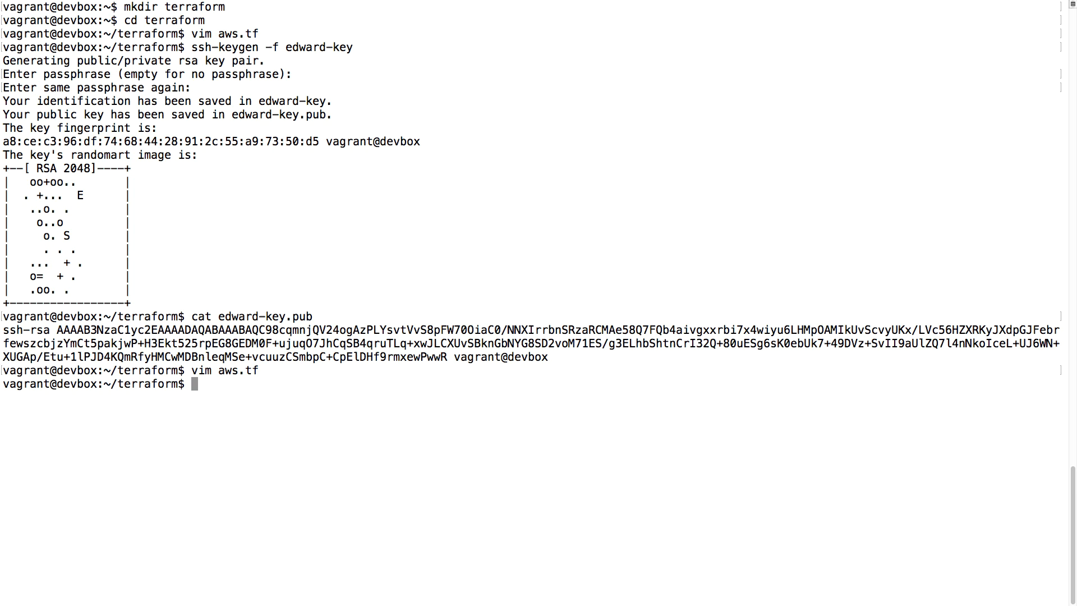
text(vim terraform.tfvars)
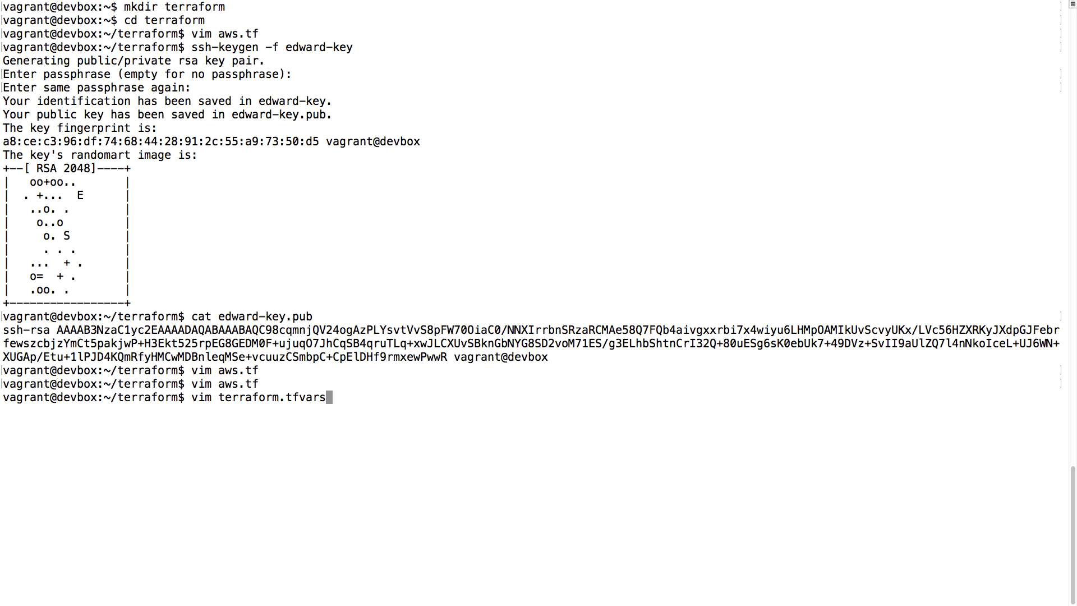
Step: Write AWS_ACCESS_KEY = "" and AWS_SECRET_KEY = "" entries into terraform.tfvars
text(AWS_ACCESS_KEY)
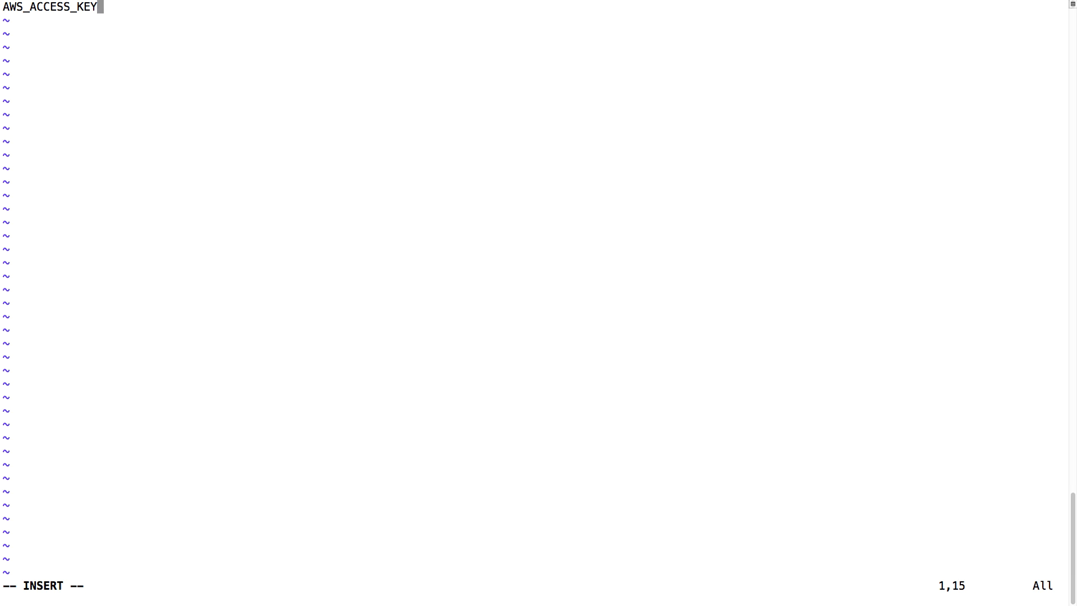
text(= "")
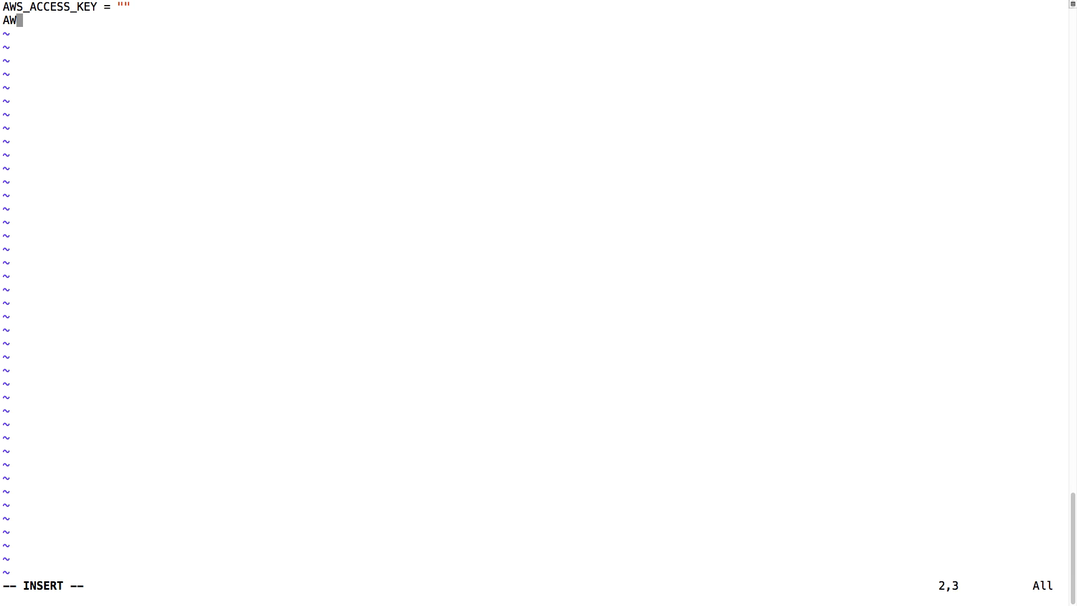
text(S_SECRET_K)
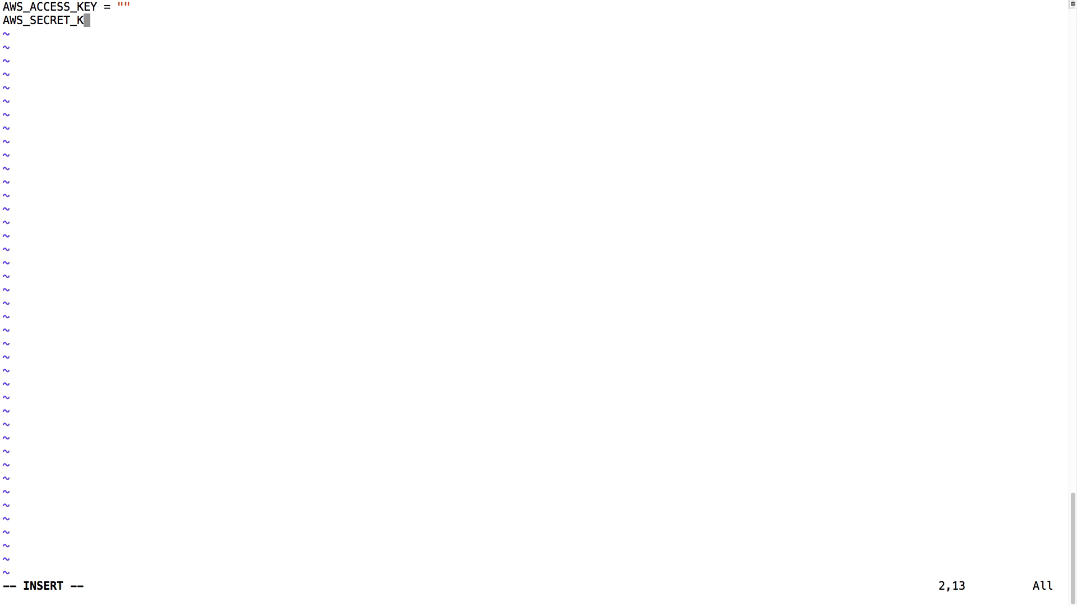
text(EY = "")
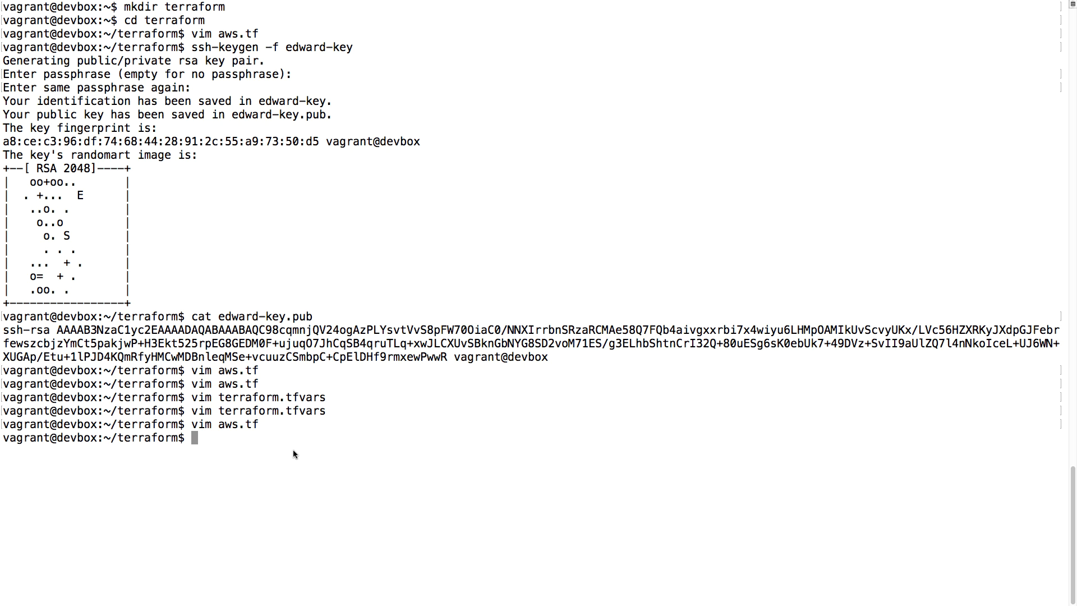
Step: Run terraform plan showing 2 resources to add, then terraform apply to create edward-key and the web instance
text(terraform plan)
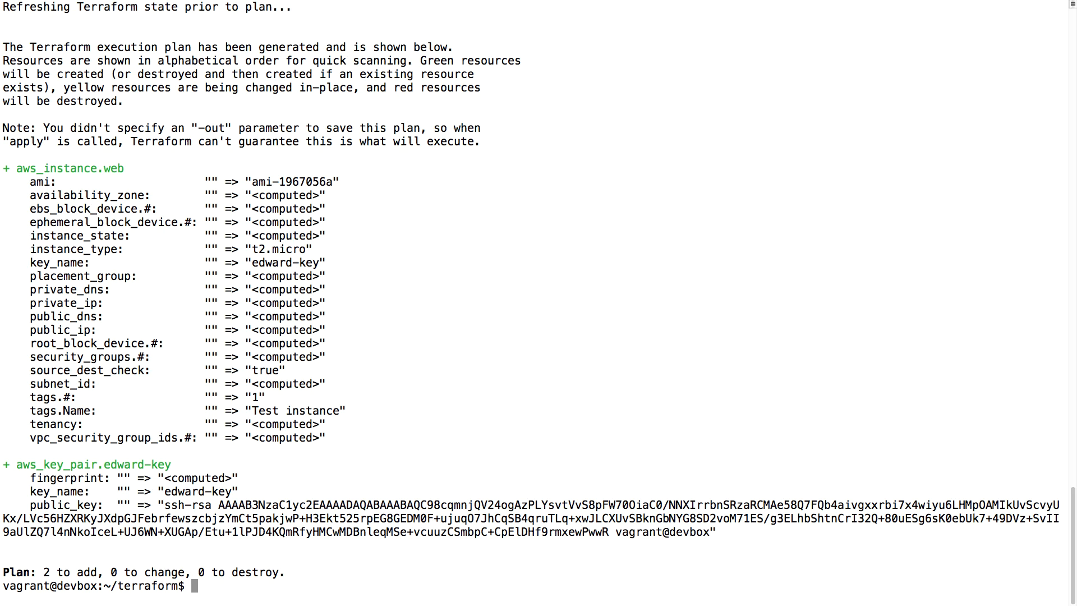
text(terraform apply)
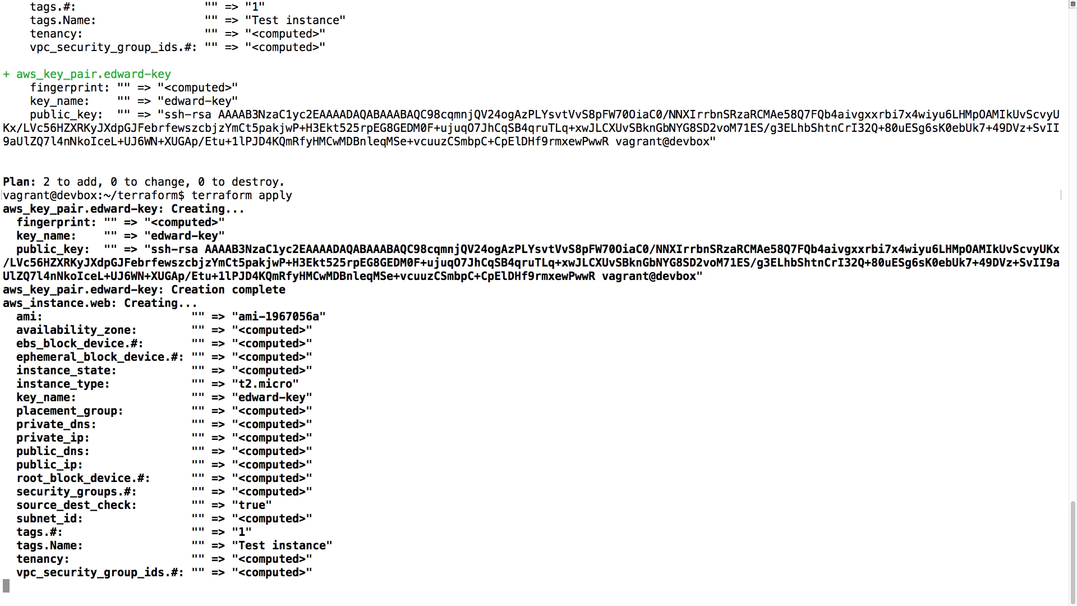
scroll(down, 3)
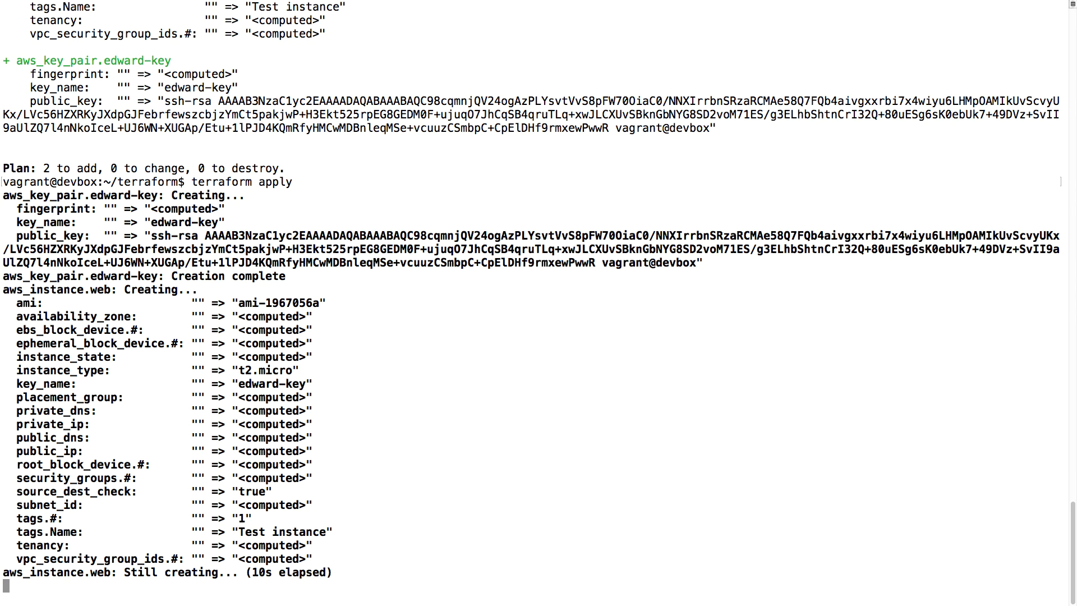